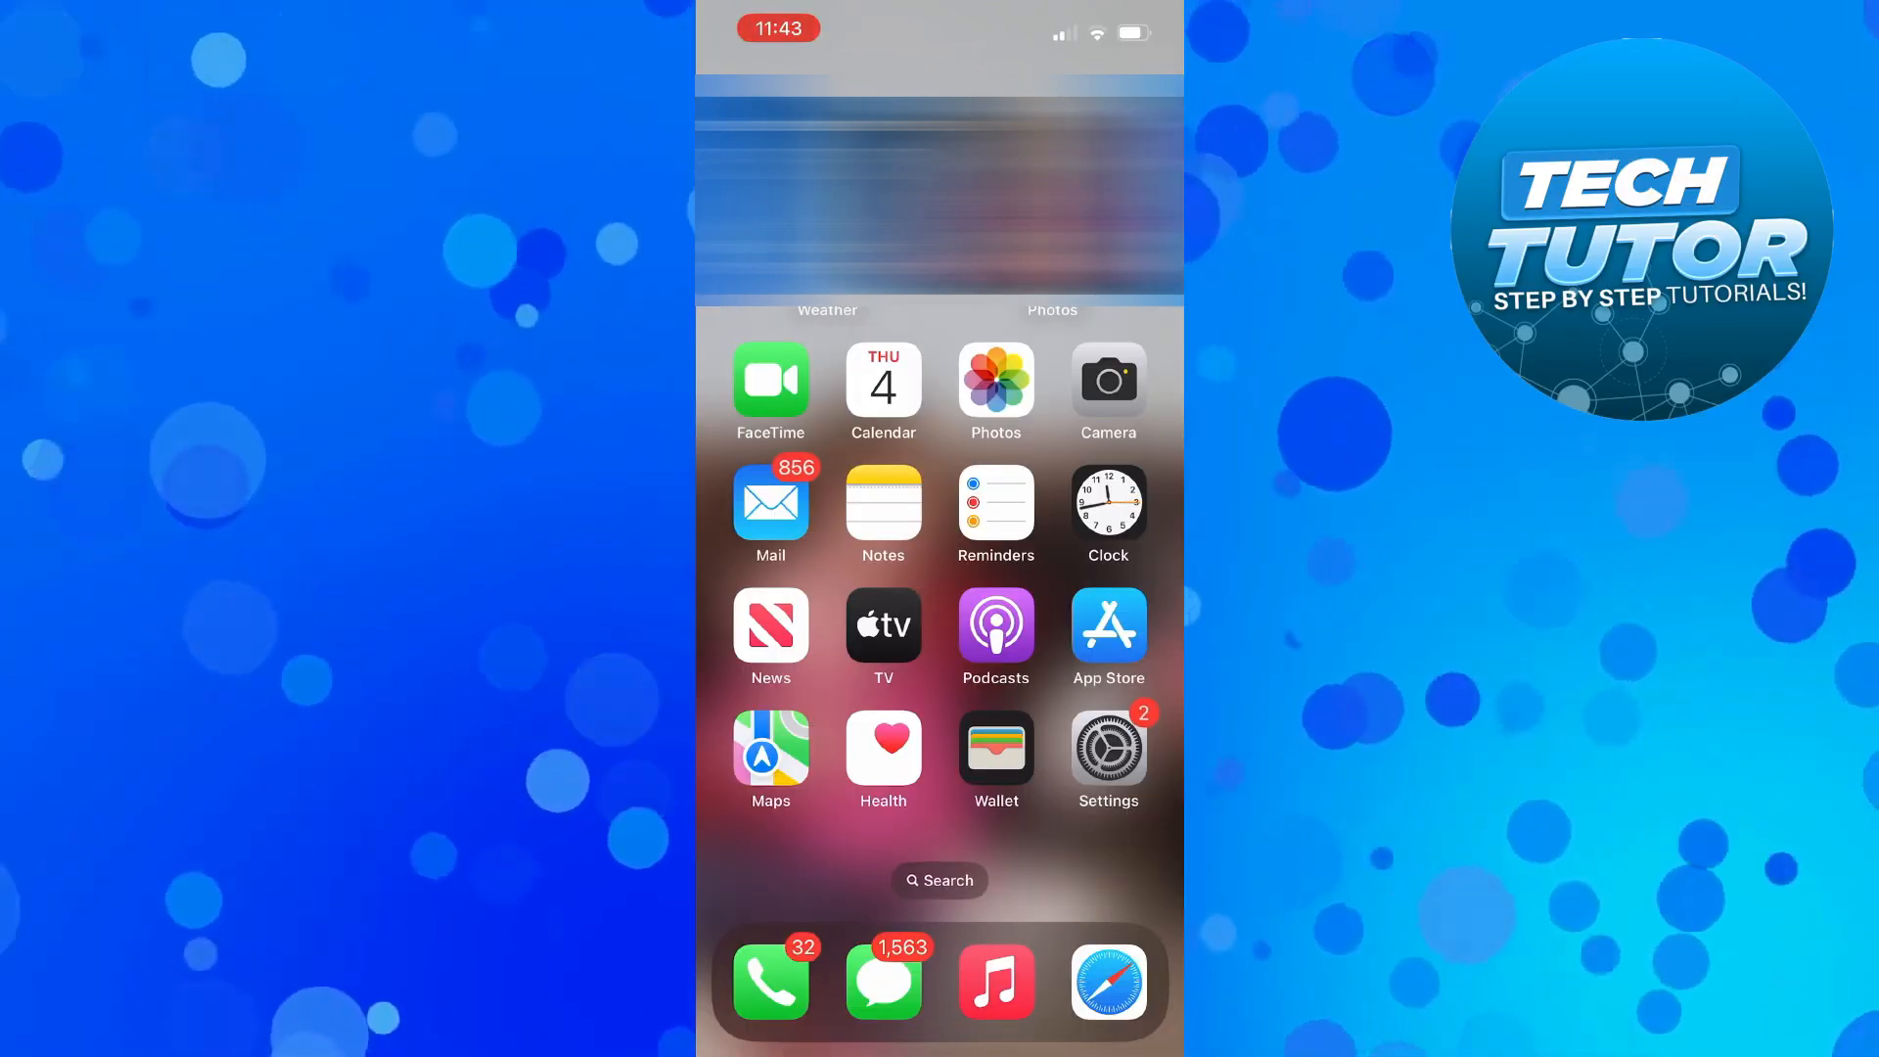
- Search 'inst' in Spotlight and launch Instagram from the results
type("inst")
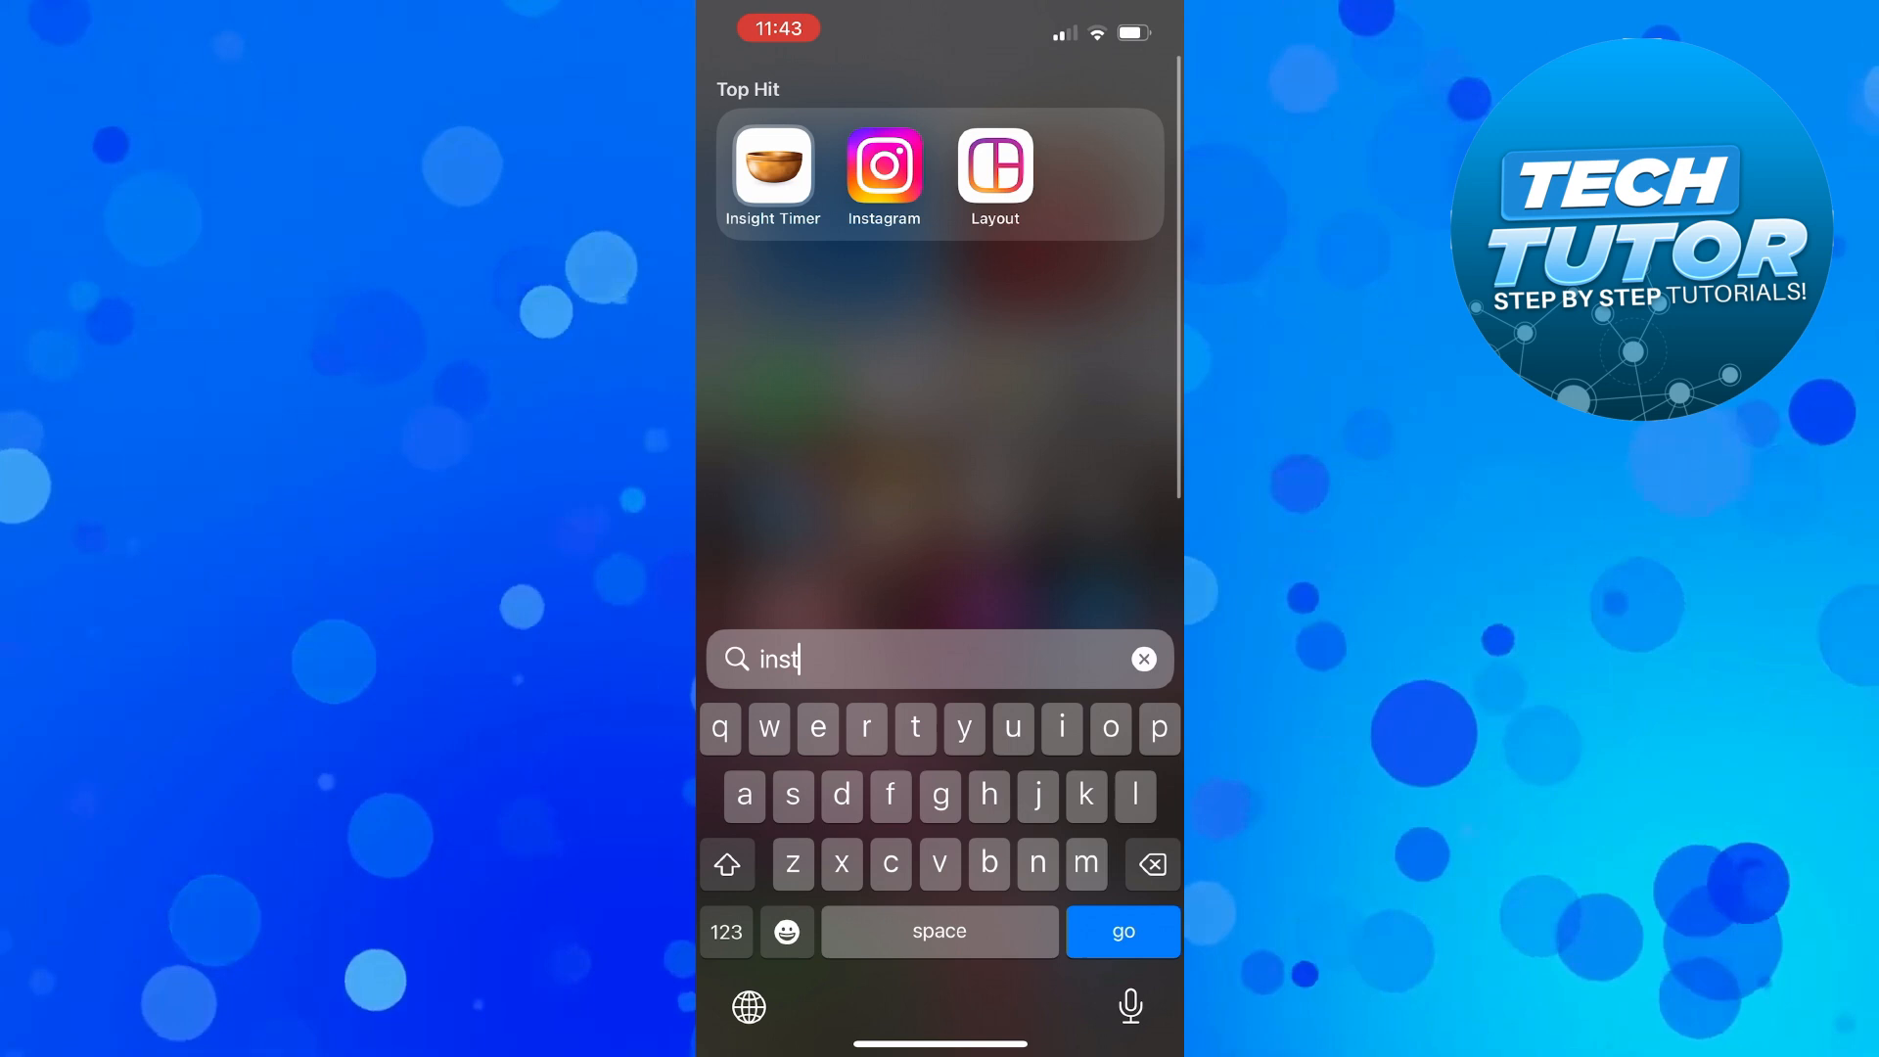
left_click(883, 172)
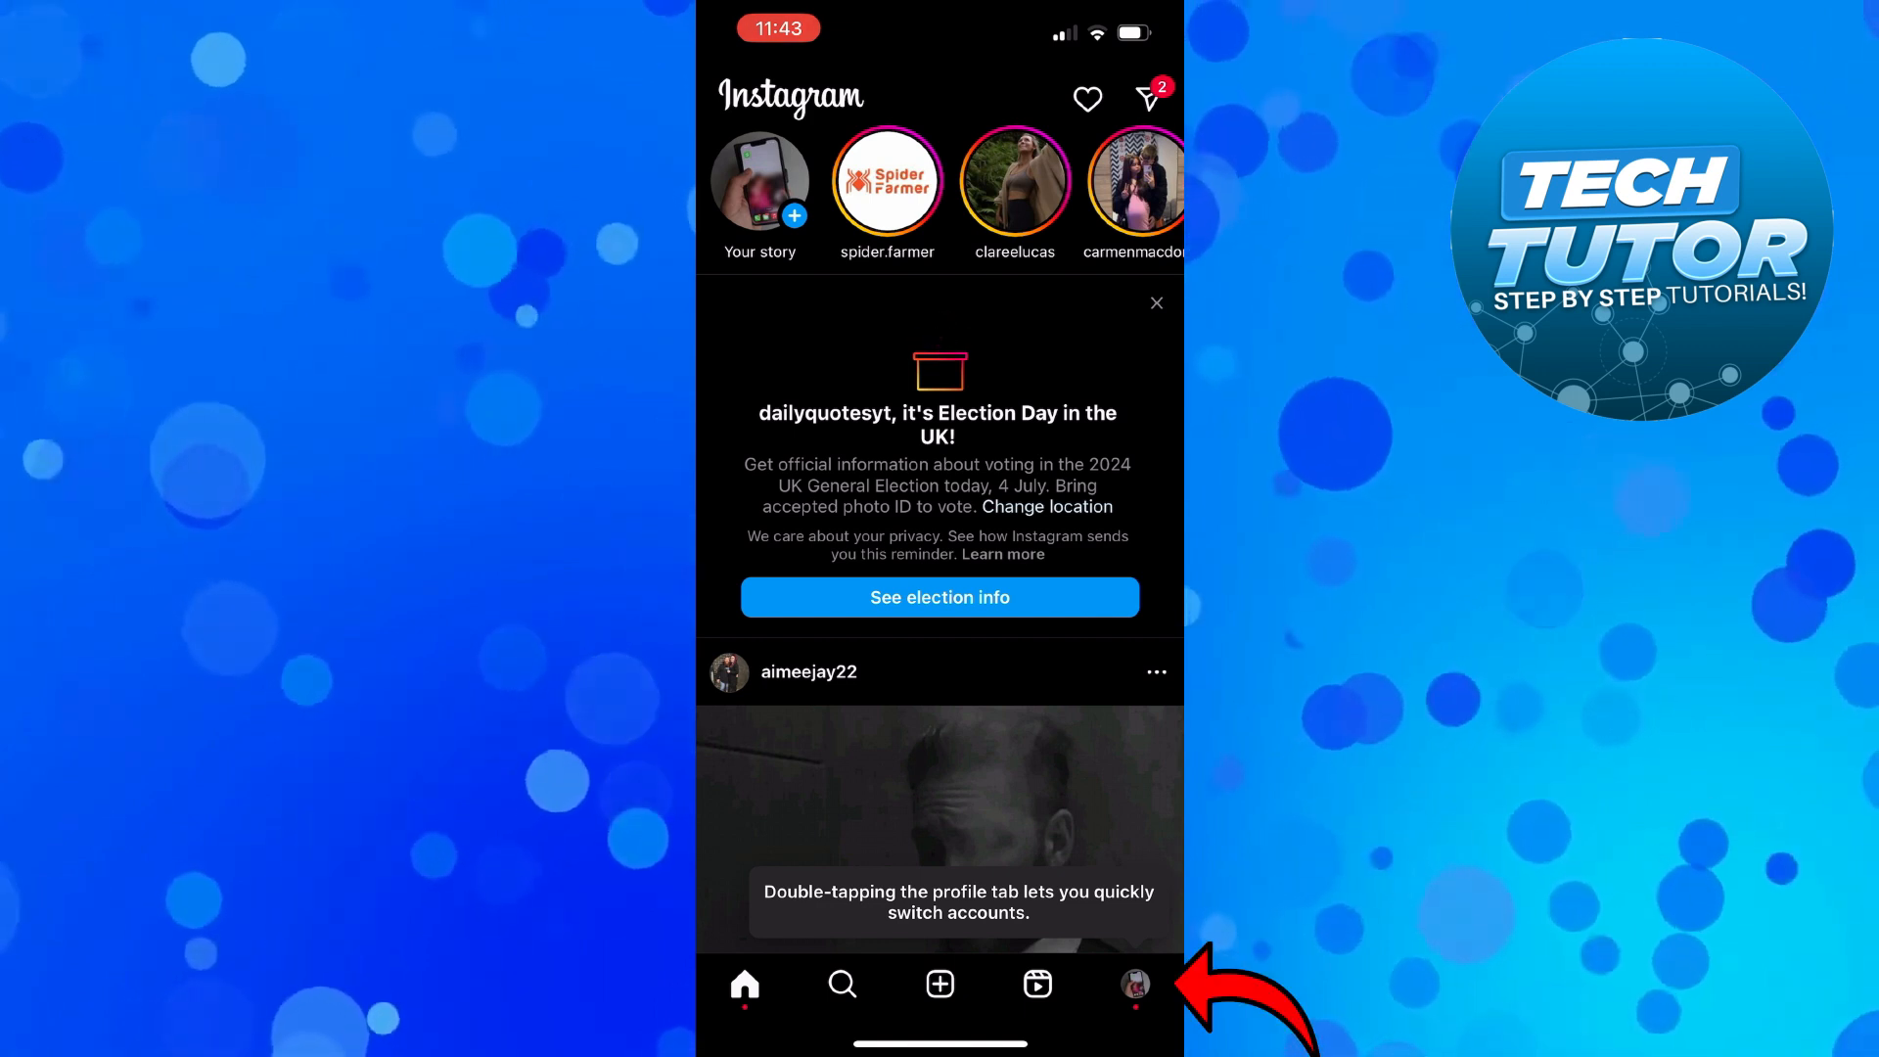
- Open the profile tab, then the Settings and activity menu
left_click(1132, 982)
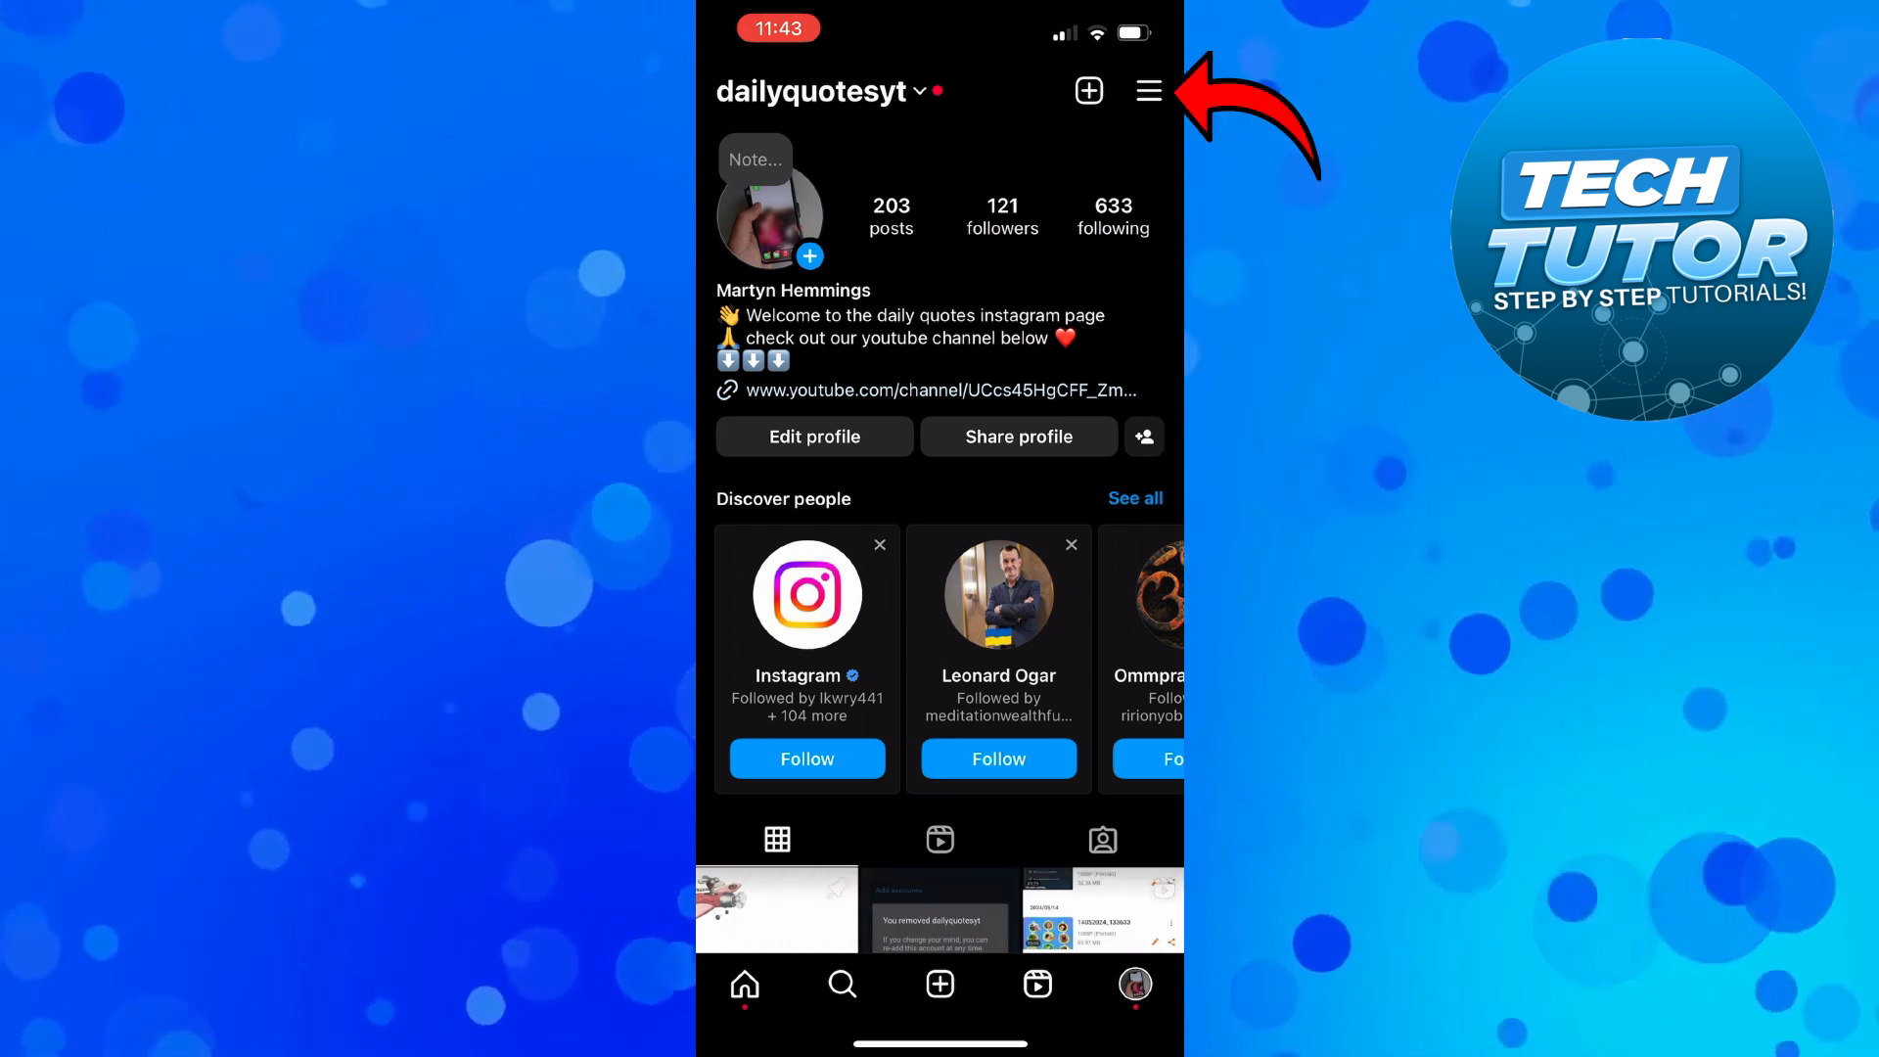
left_click(1147, 90)
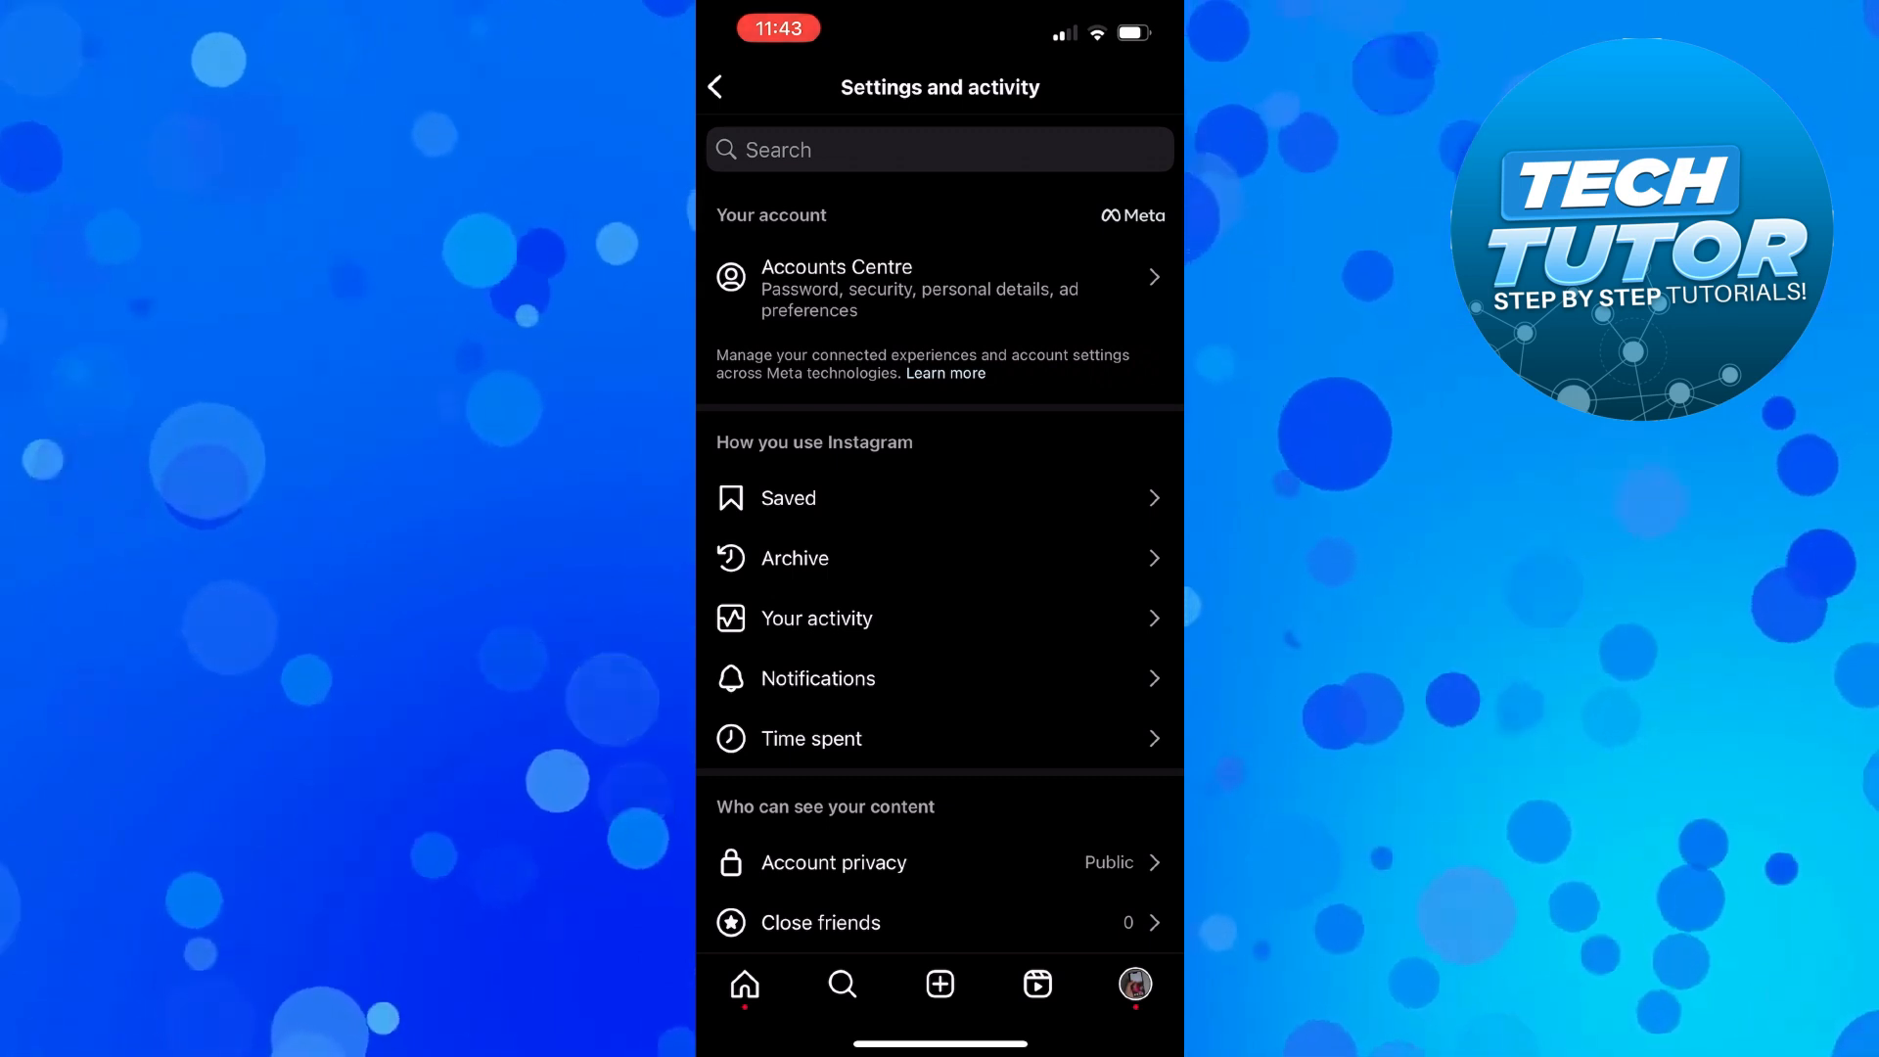
- Open Accounts Centre and scroll down to Account settings
left_click(939, 288)
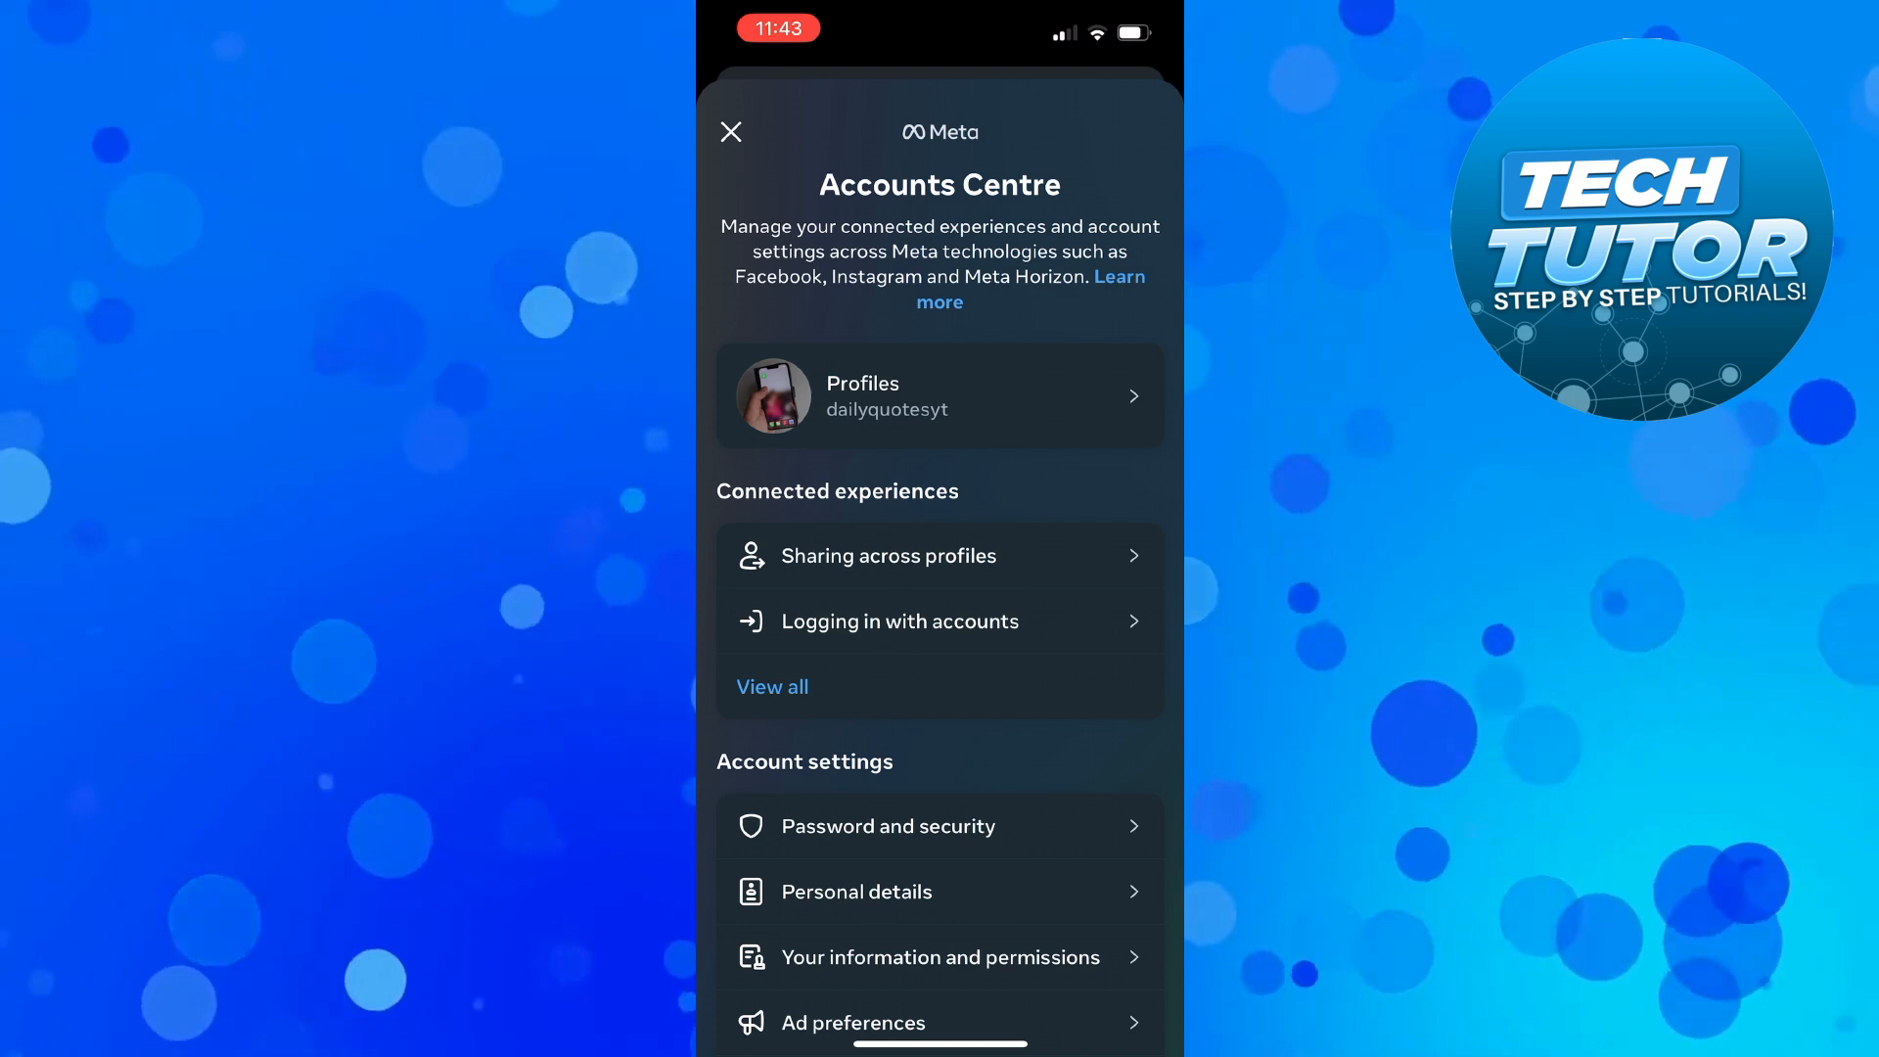
scroll("down", 3)
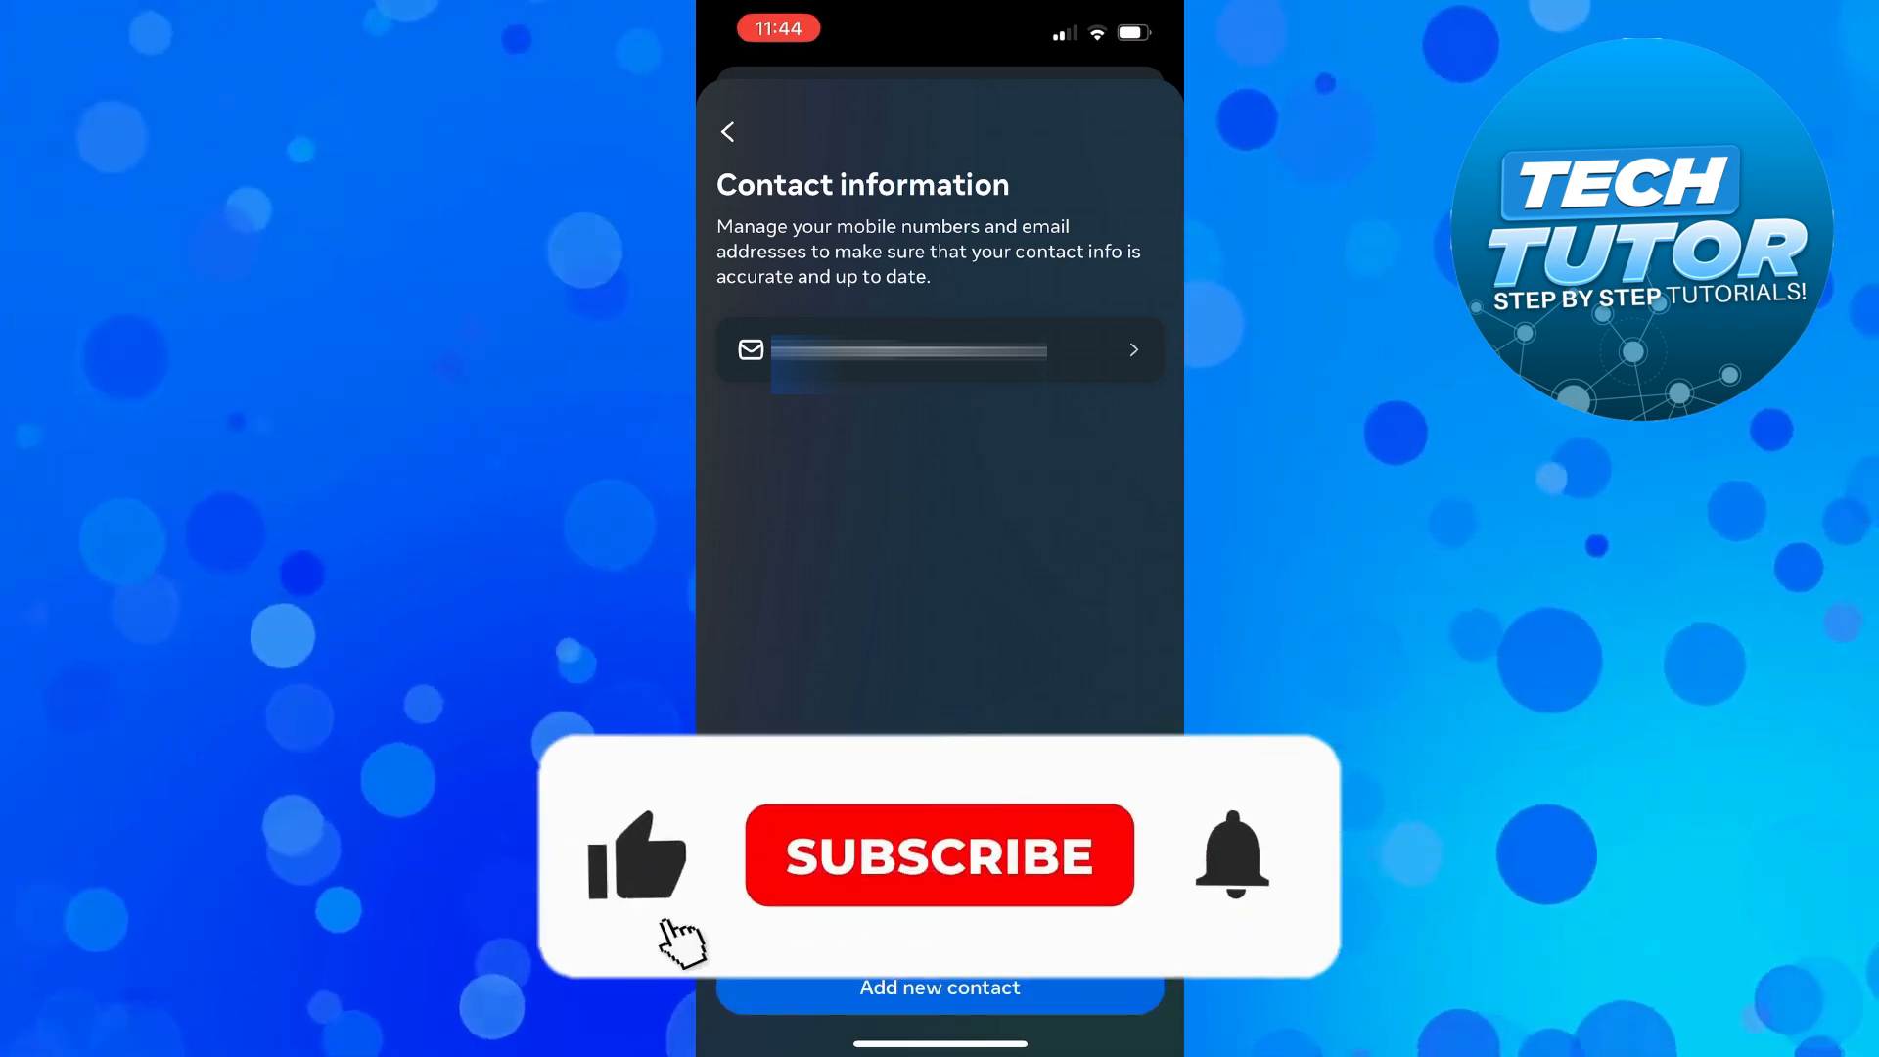
- Open Contact information to view the account's email address
left_click(938, 854)
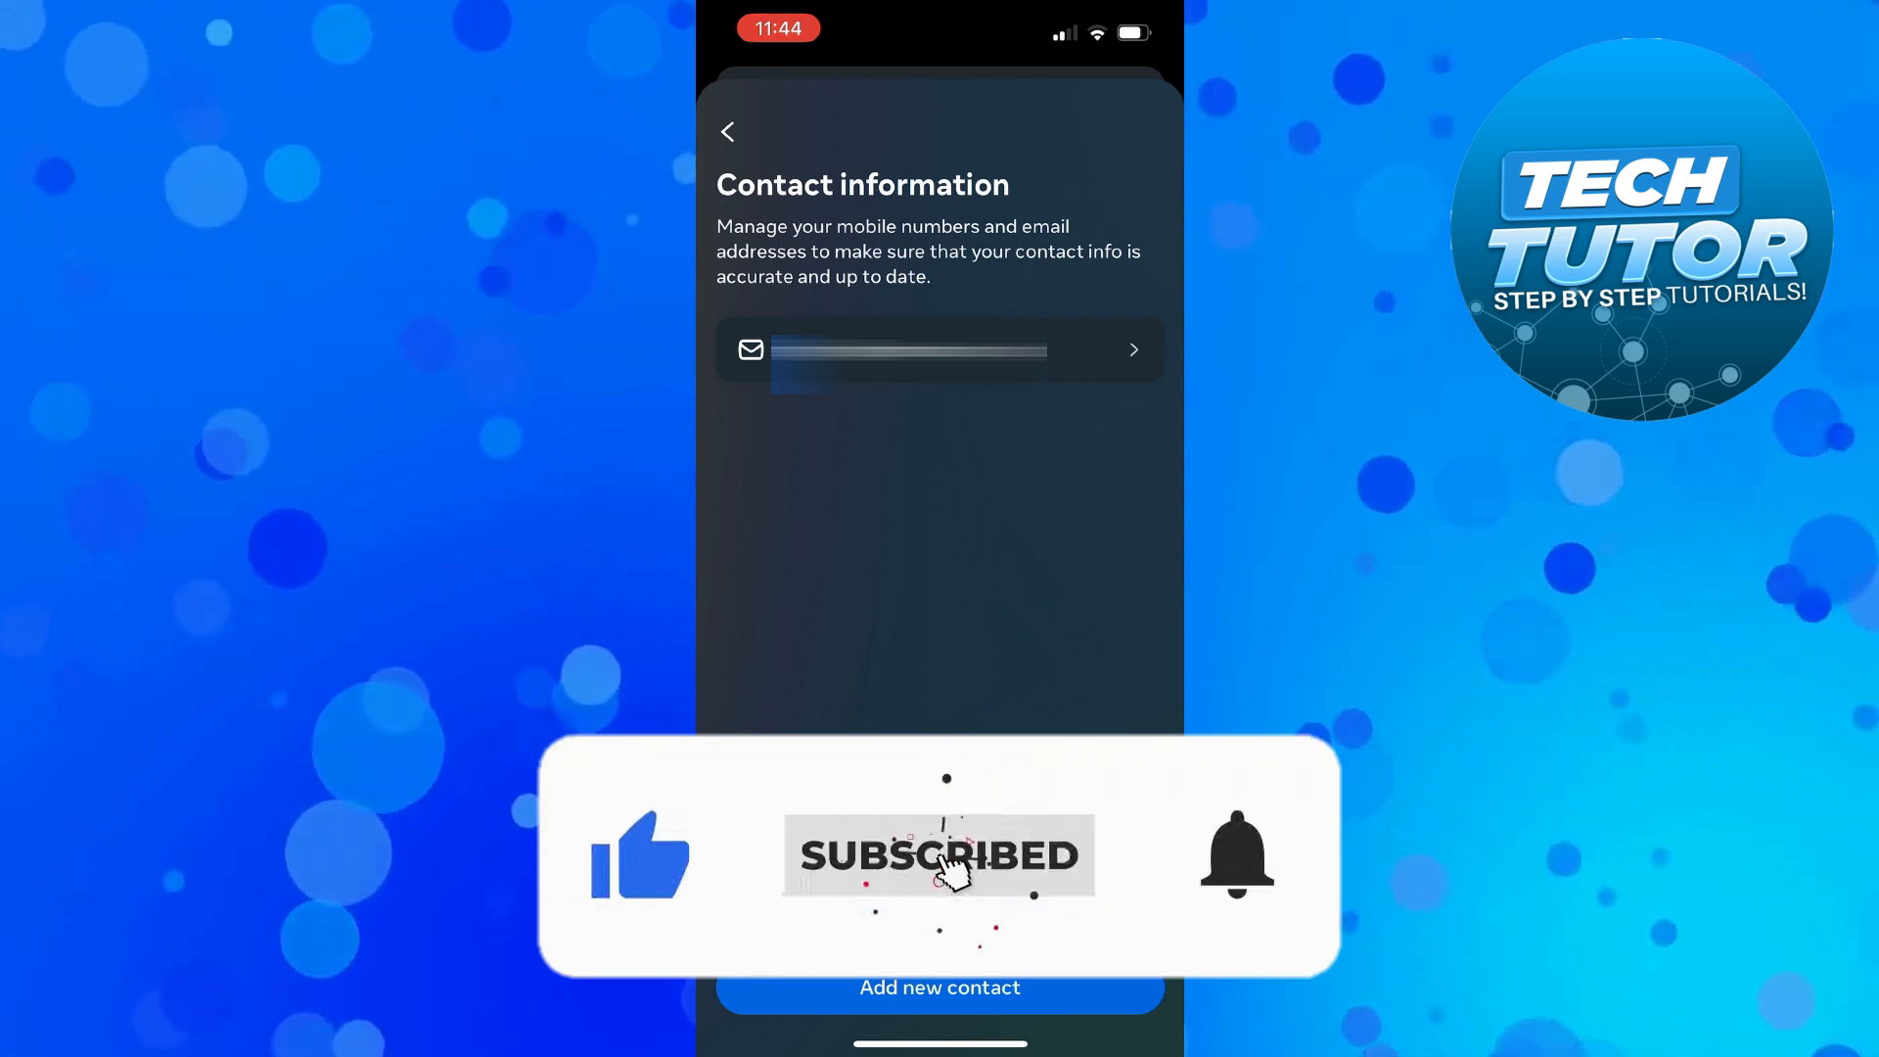